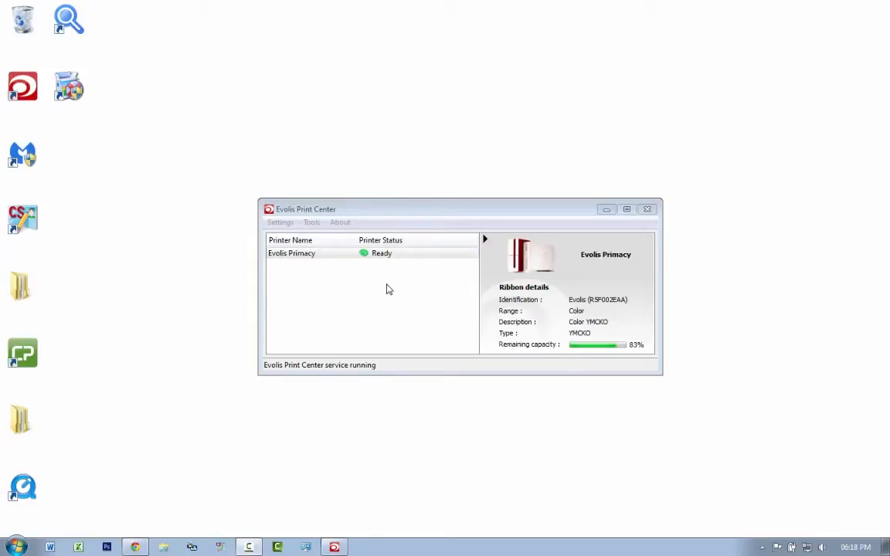
pyautogui.moveTo(376, 273)
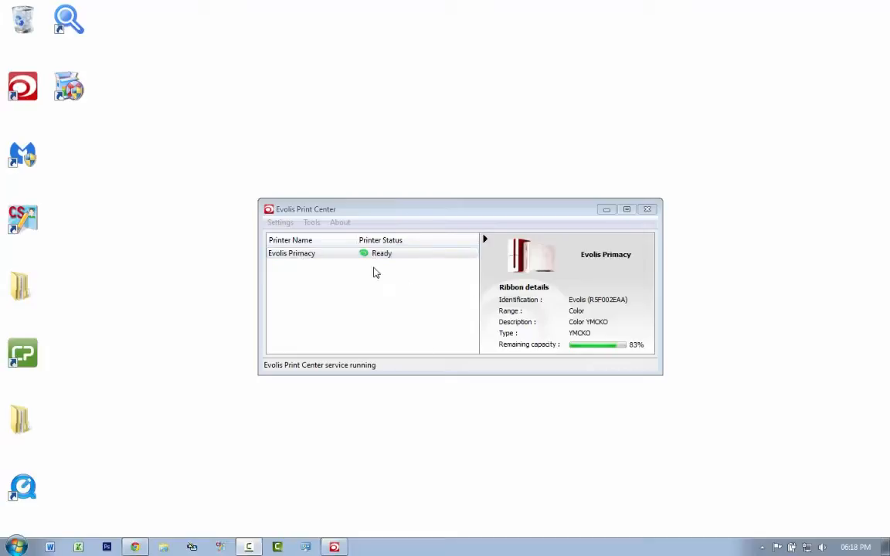
pyautogui.moveTo(348, 270)
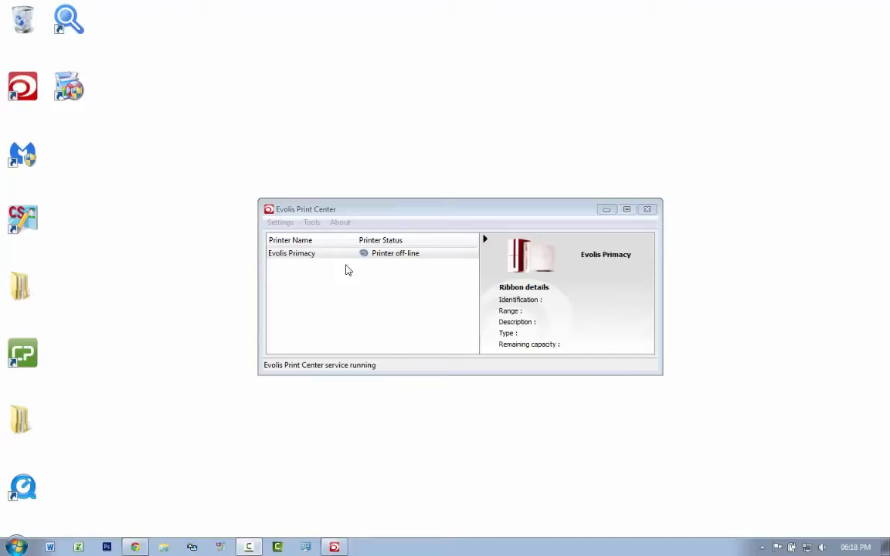
# Select Evolis Primacy and watch its status go from Ready to Printer off-line
pyautogui.click(371, 252)
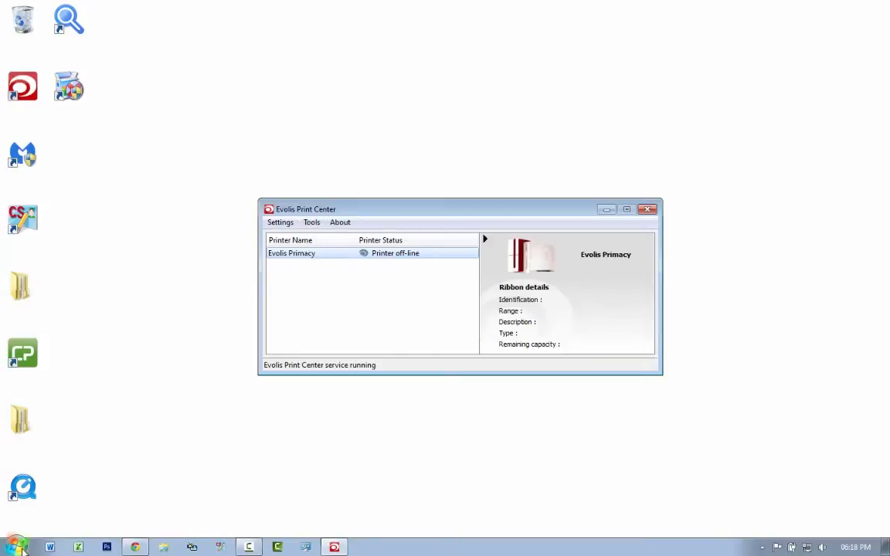
# Remove the Evolis Primacy device in Devices and Printers and refresh the list
pyautogui.click(14, 546)
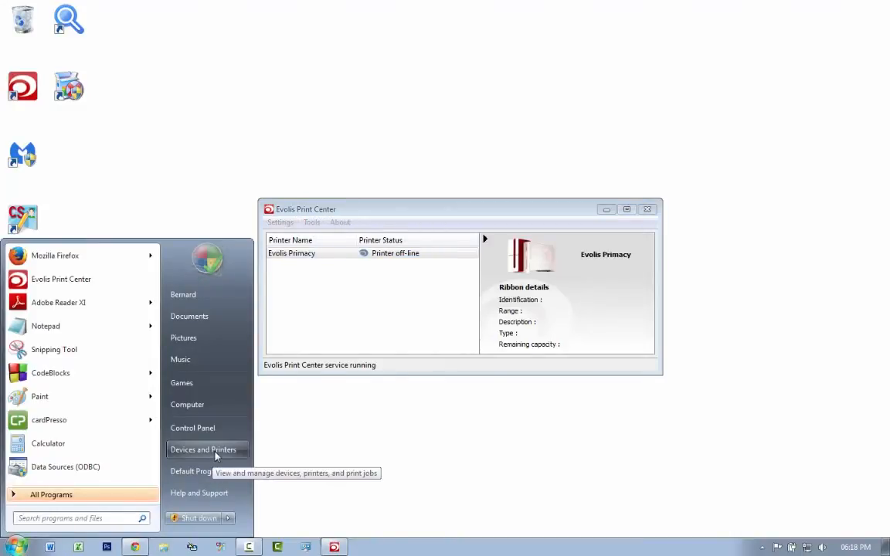
pyautogui.click(203, 449)
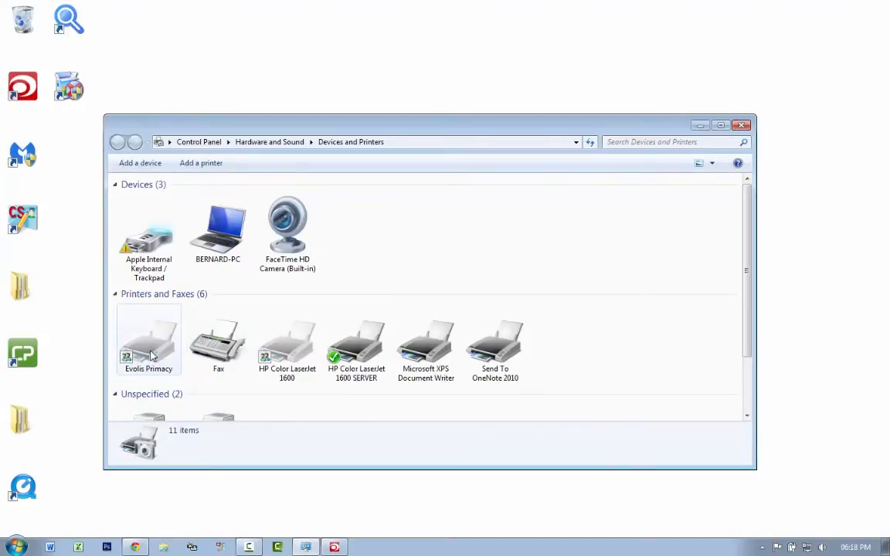
pyautogui.click(435, 162)
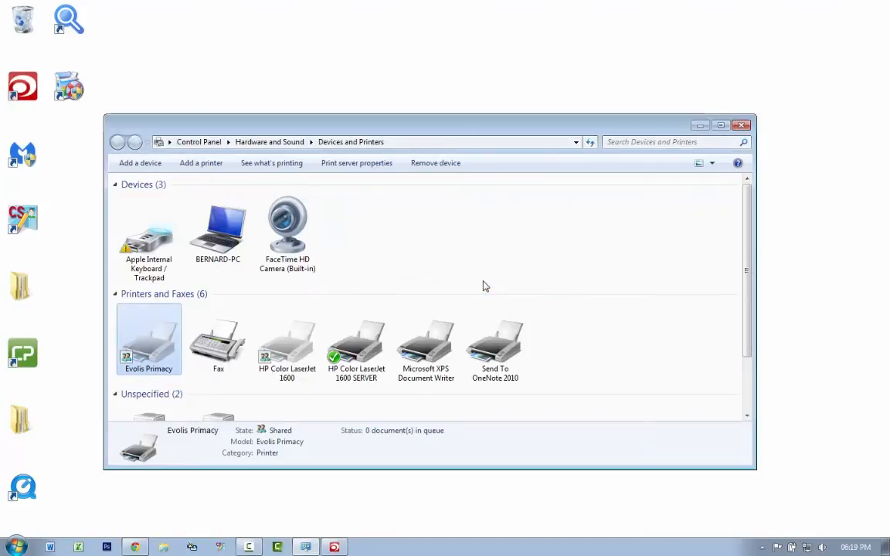
pyautogui.moveTo(398, 267)
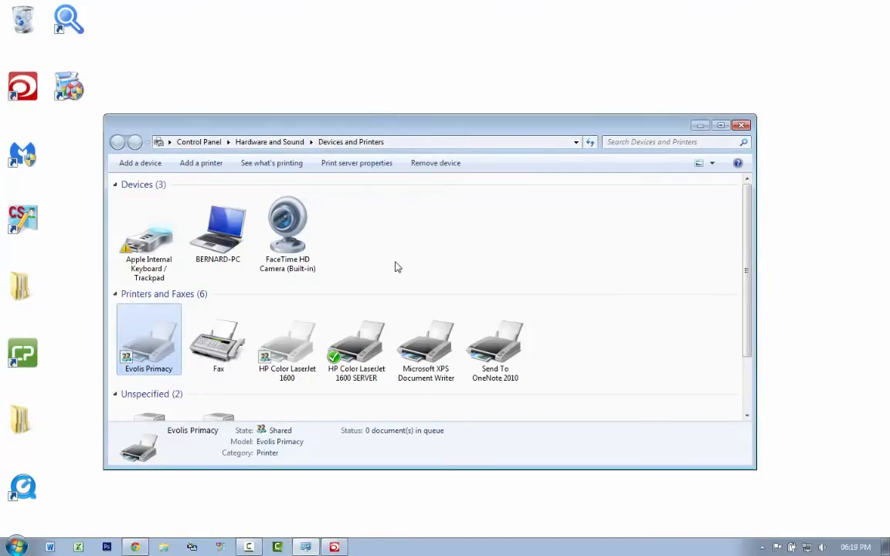
pyautogui.click(435, 163)
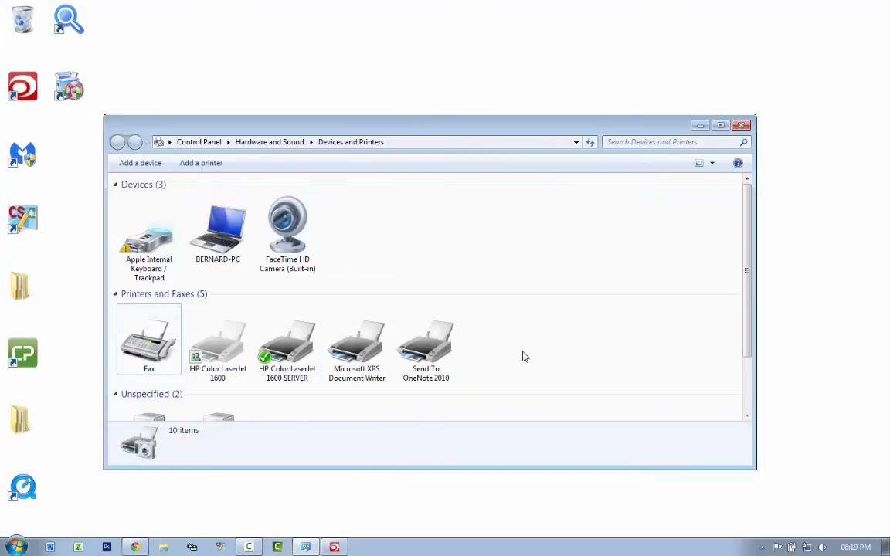
pyautogui.rightClick(525, 356)
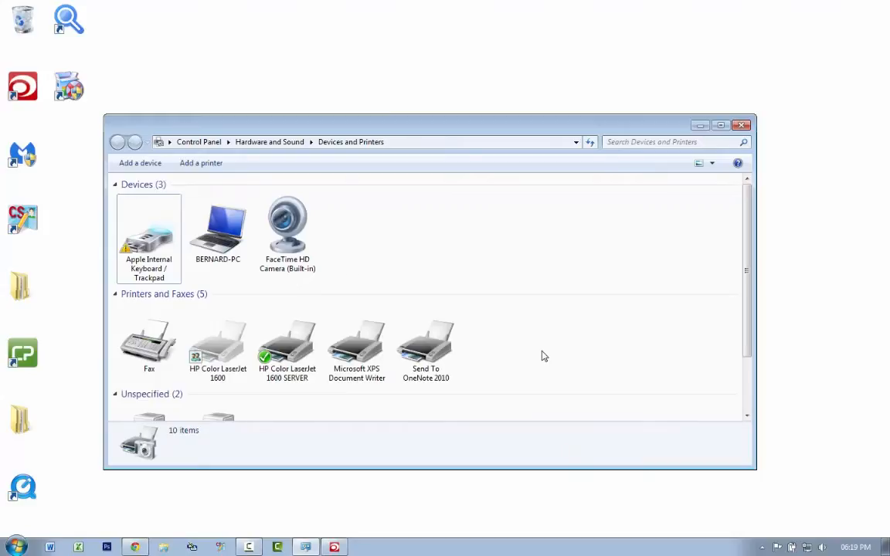
pyautogui.rightClick(543, 356)
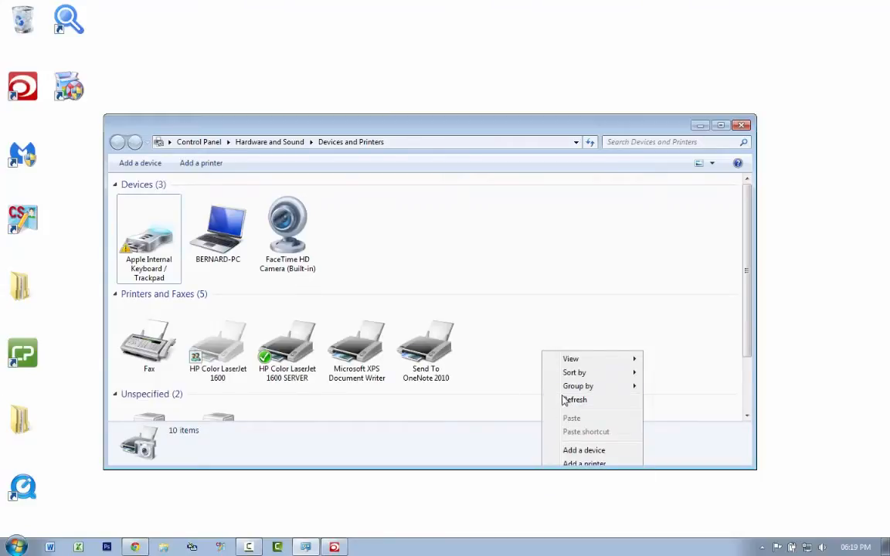
pyautogui.click(576, 400)
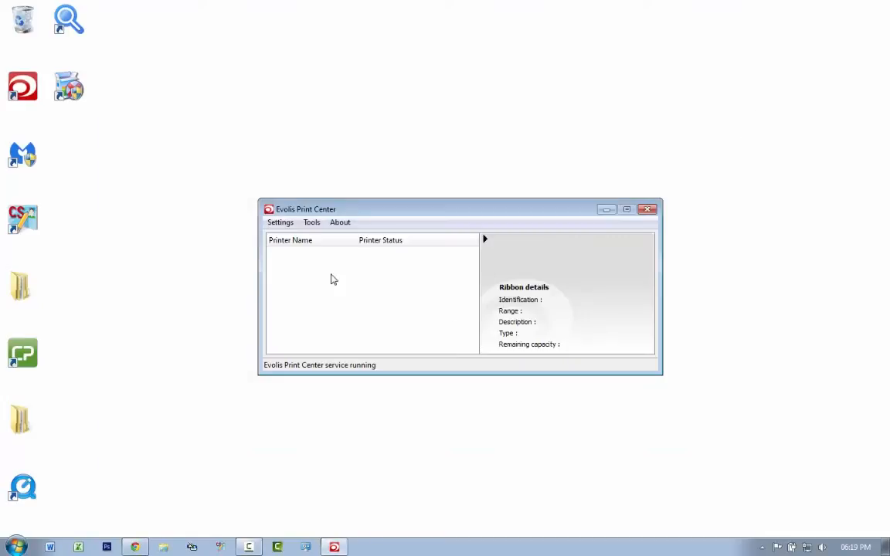
pyautogui.moveTo(411, 252)
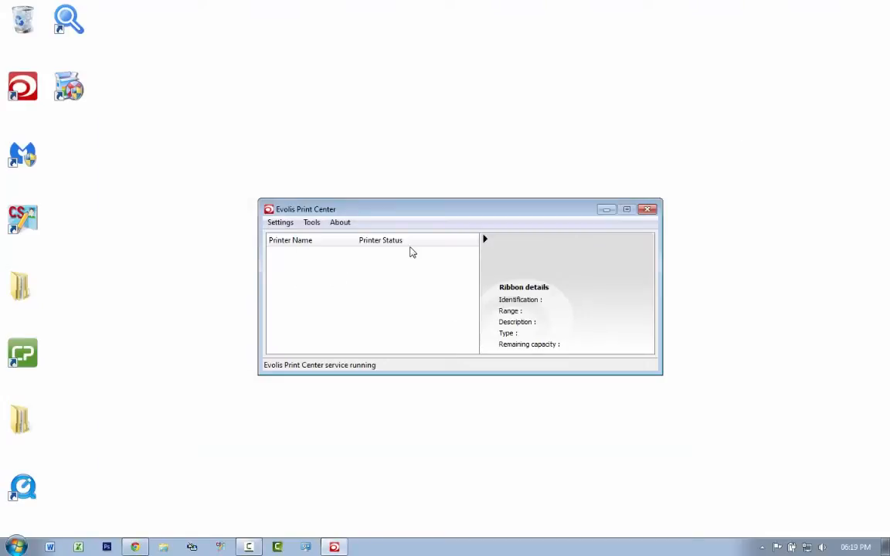
# Start the Network and/or Wi-Fi printer installation wizard from the Tools menu
pyautogui.click(311, 222)
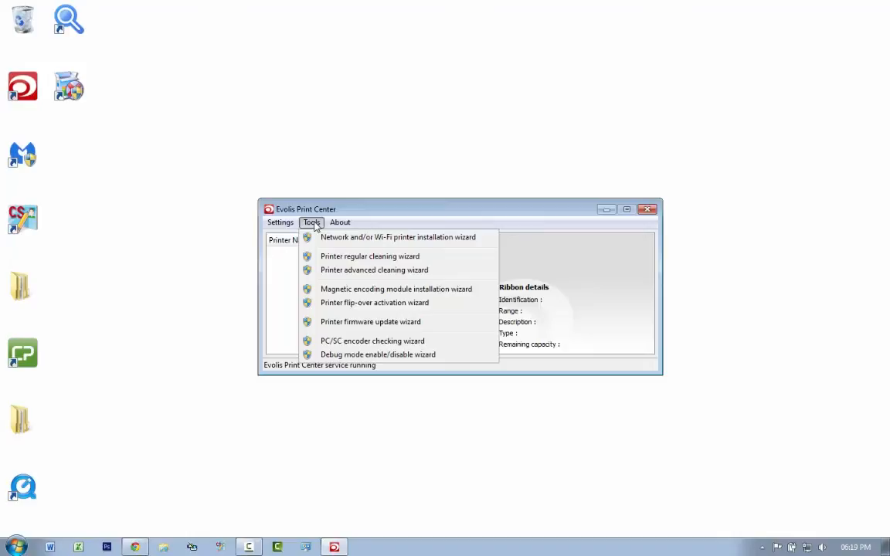
pyautogui.moveTo(351, 237)
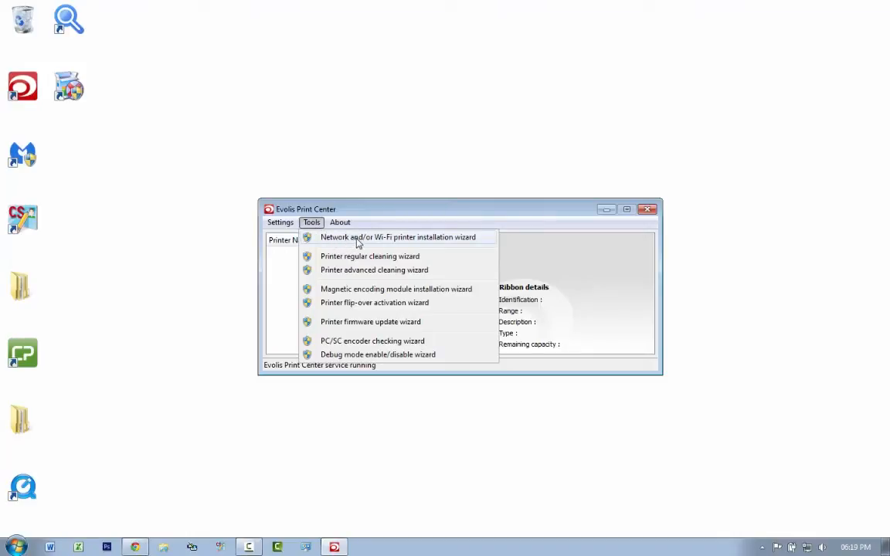
pyautogui.click(398, 237)
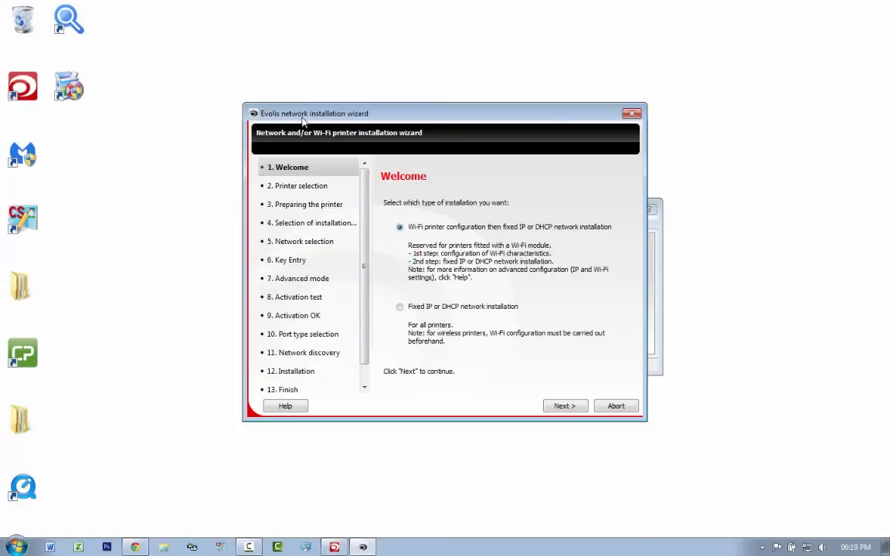
pyautogui.moveTo(418, 234)
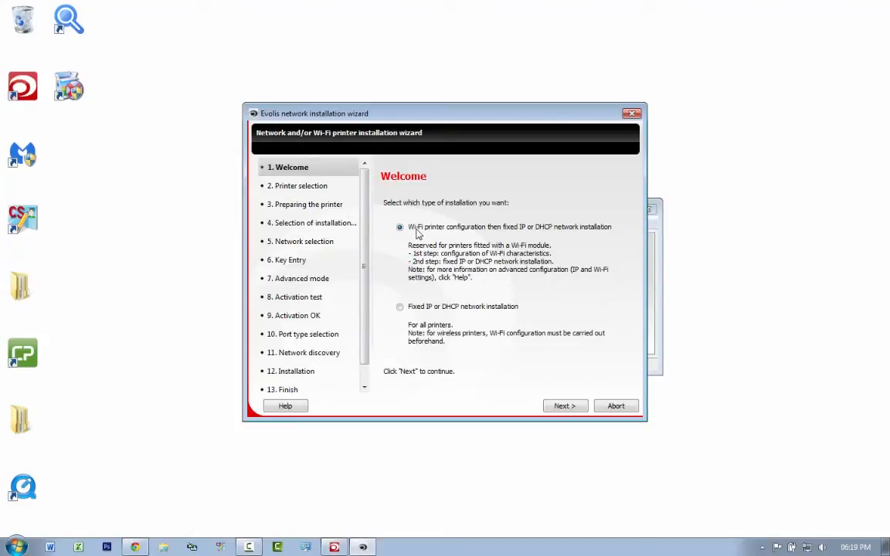
pyautogui.moveTo(401, 306)
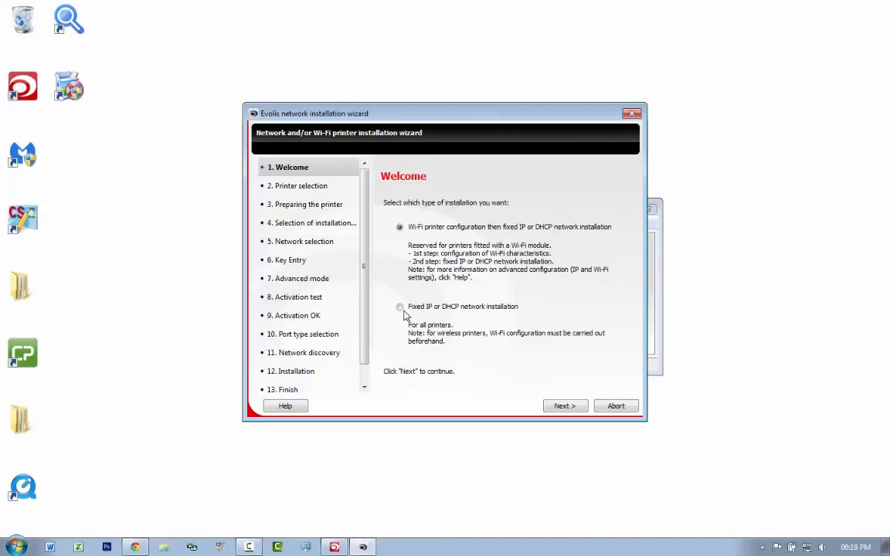
# Choose Fixed IP or DHCP installation, keep Static IP, and discover the printer at 192.168.1.67
pyautogui.click(400, 306)
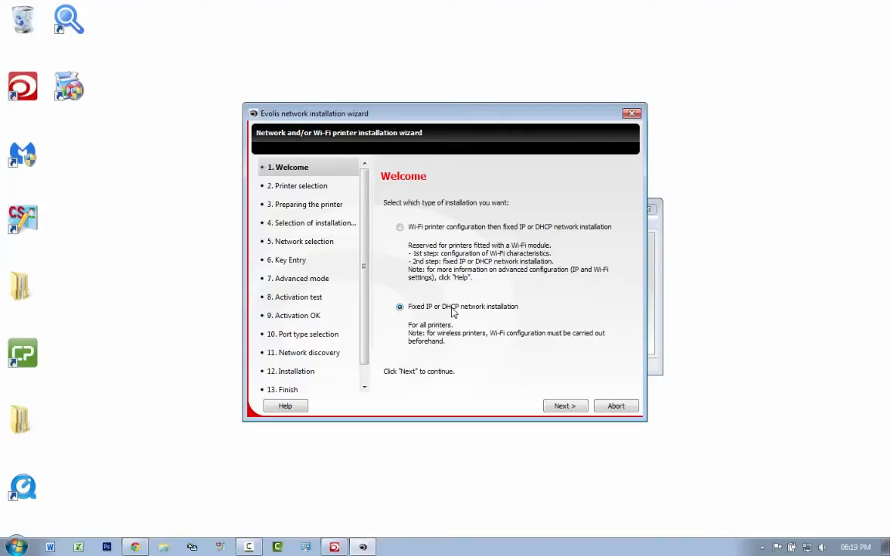
pyautogui.moveTo(495, 290)
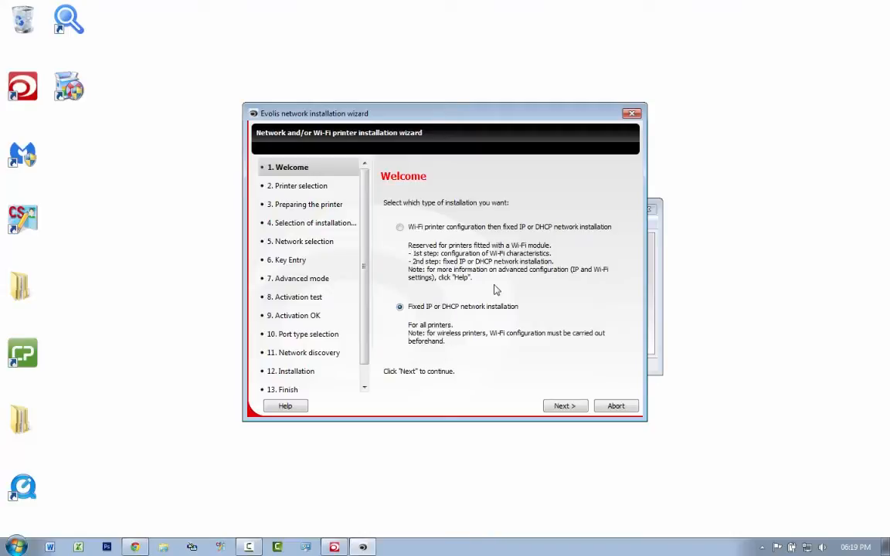
pyautogui.click(565, 406)
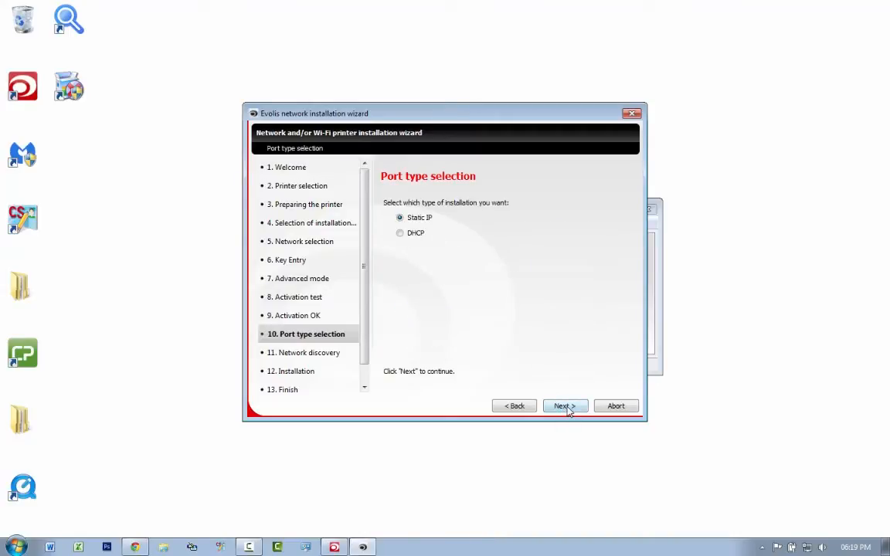
pyautogui.click(563, 406)
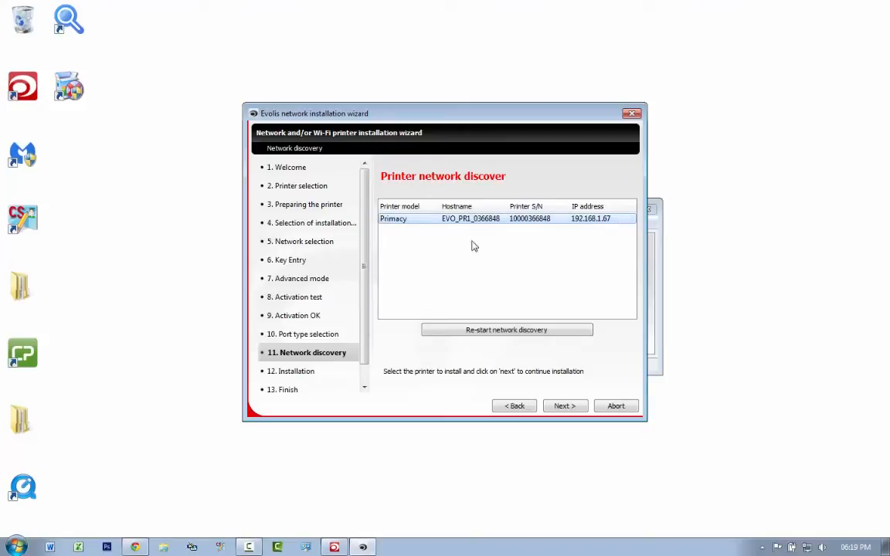
pyautogui.moveTo(531, 228)
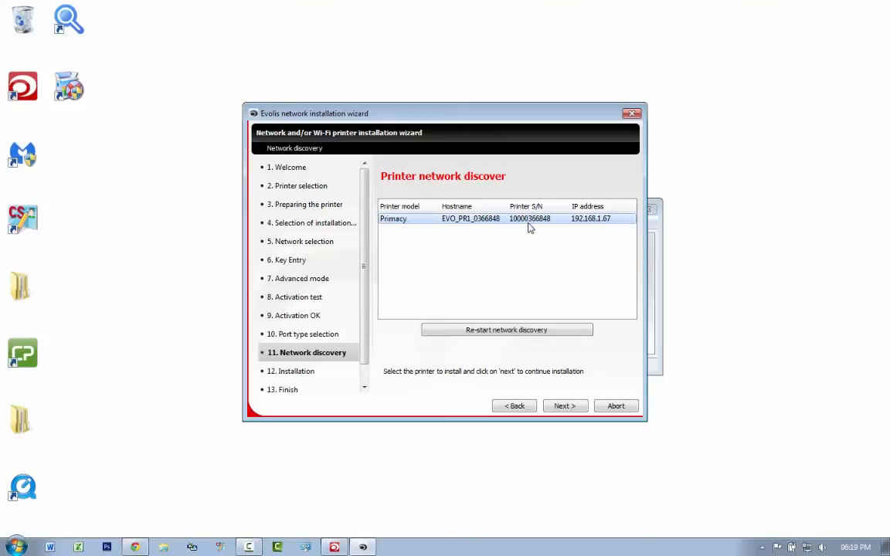
pyautogui.moveTo(608, 225)
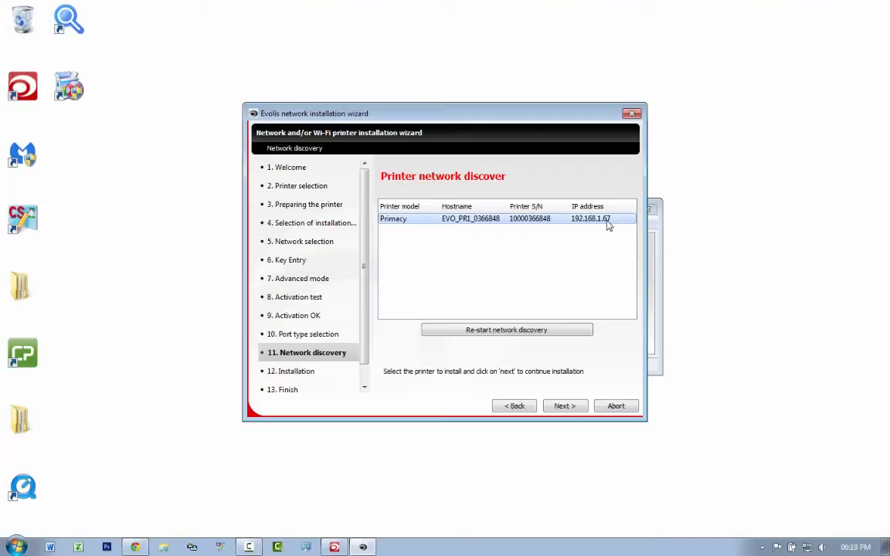
pyautogui.moveTo(582, 225)
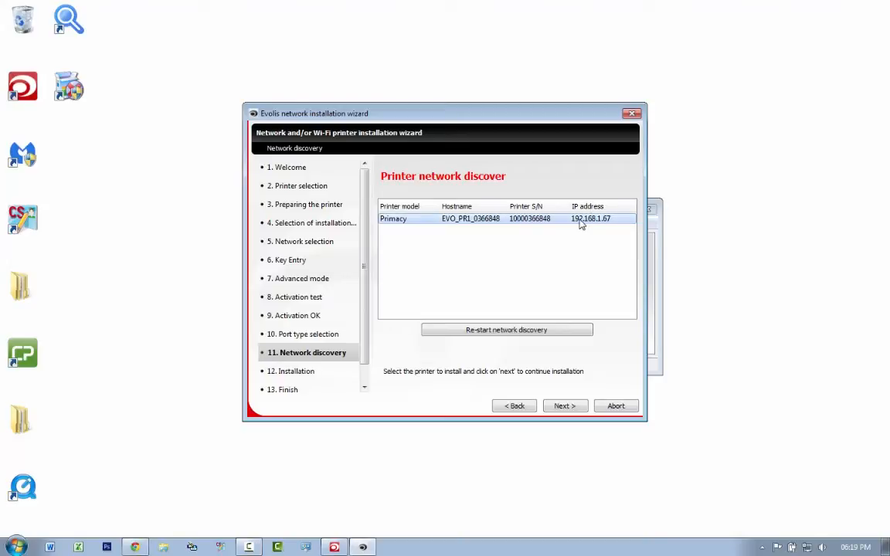
pyautogui.moveTo(565, 230)
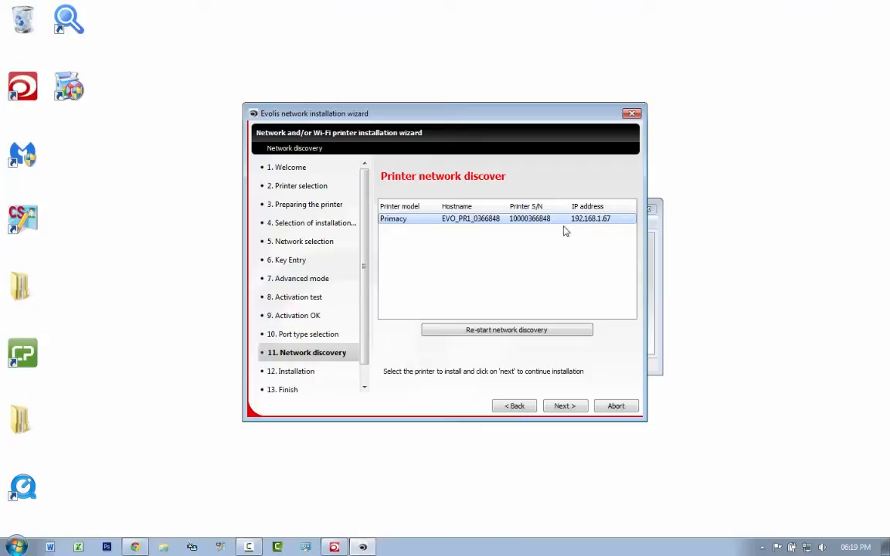
pyautogui.moveTo(565, 209)
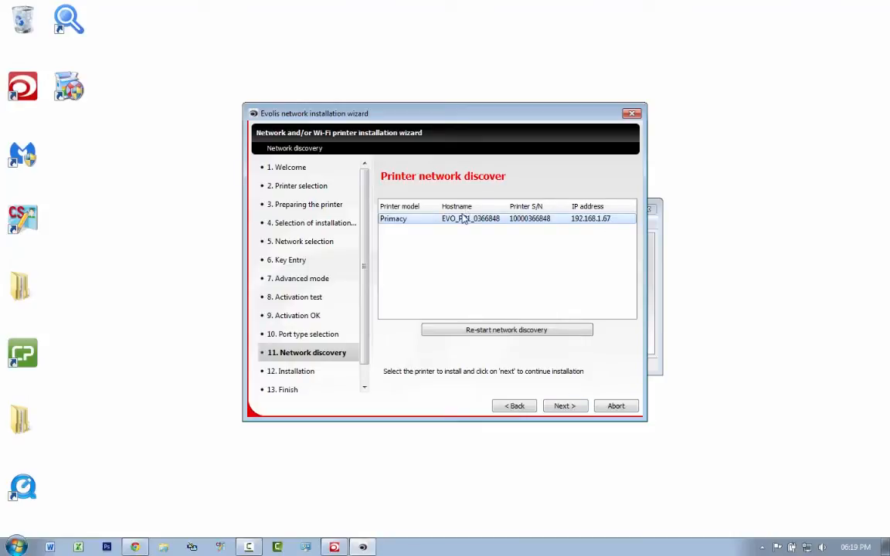
# Install the discovered Primacy printer and accept converting its port to fixed IP
pyautogui.click(564, 405)
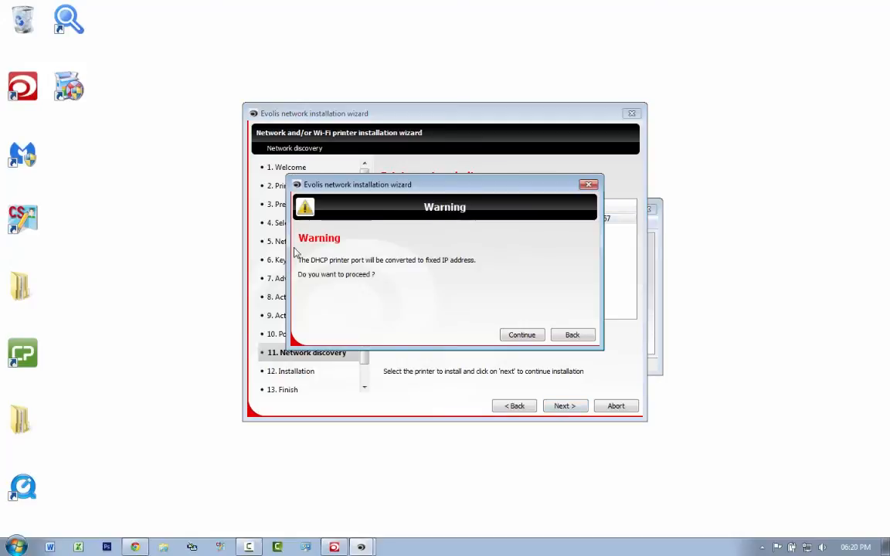
pyautogui.moveTo(502, 328)
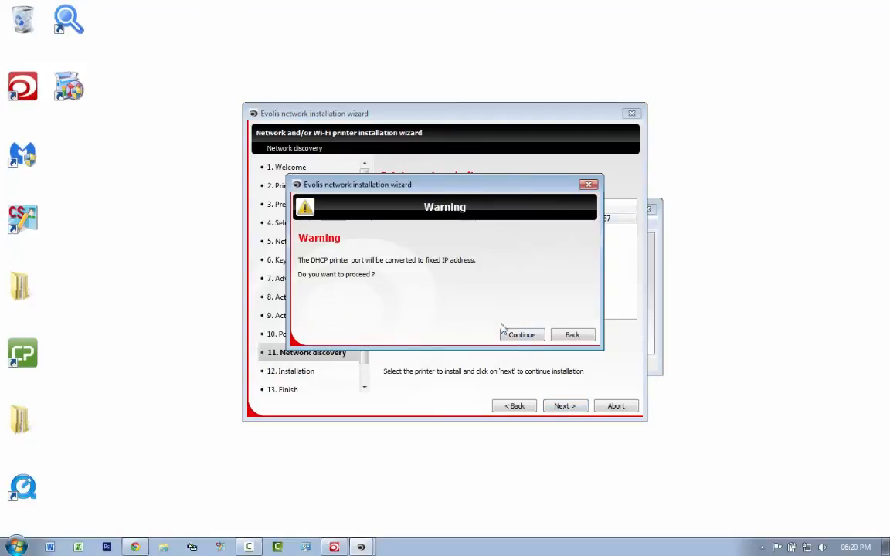
pyautogui.click(521, 335)
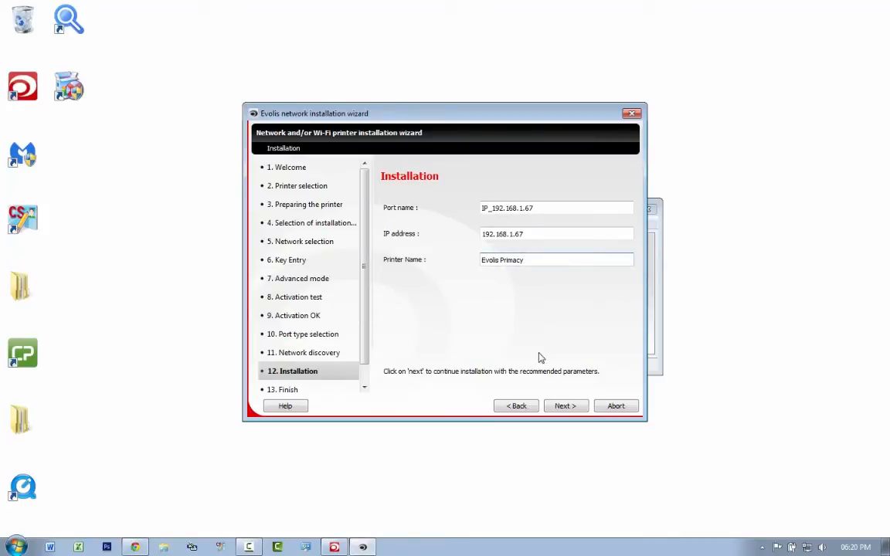
# Name the printer 'Evolis Primacy Network', complete setup and finish the wizard
pyautogui.write('Network')
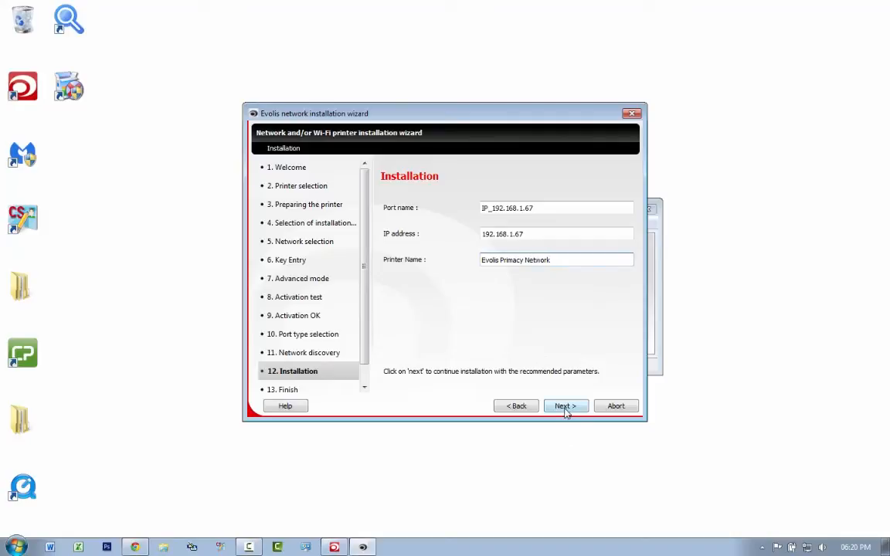
pyautogui.click(565, 406)
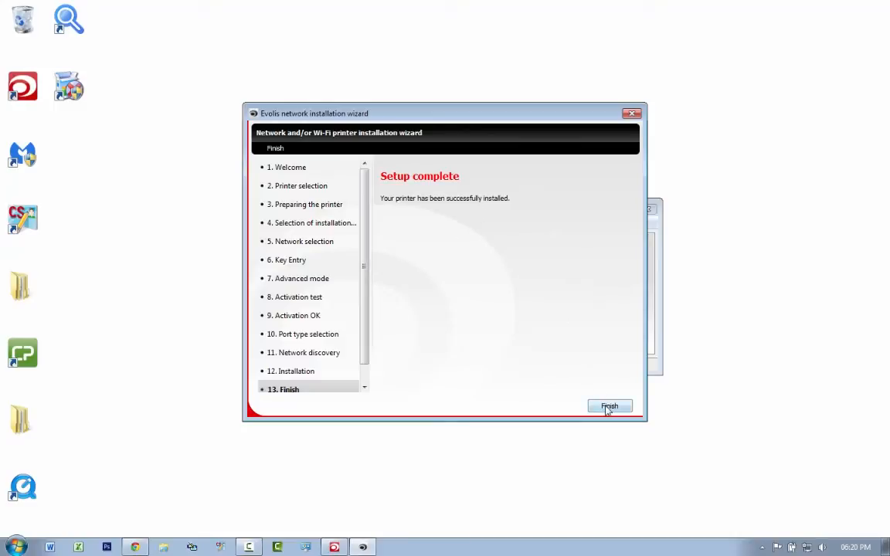
pyautogui.click(609, 408)
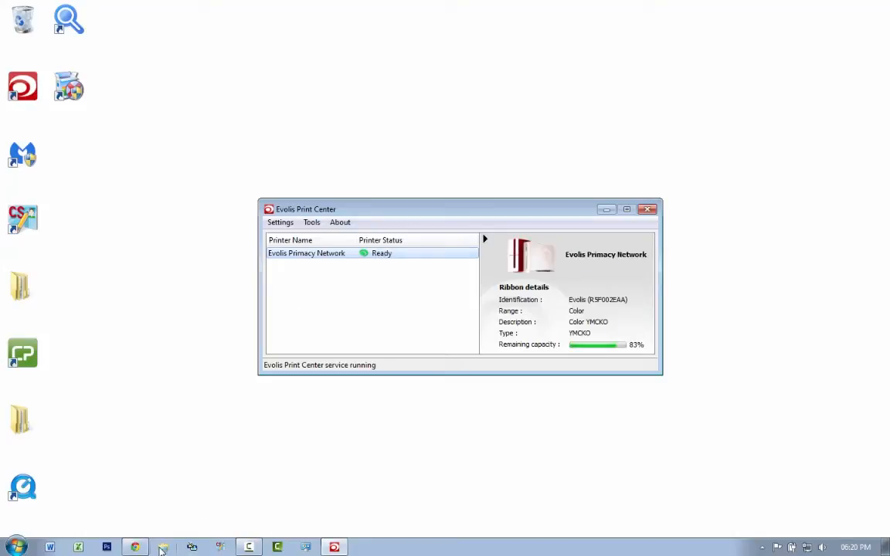
pyautogui.click(14, 547)
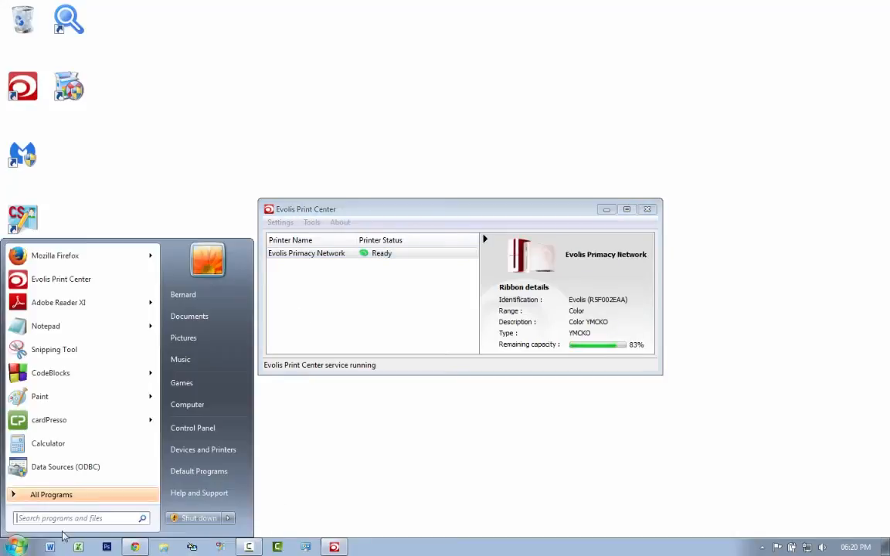
# View Evolis Primacy Network's details in Devices and Printers, showing 0 documents queued
pyautogui.click(202, 449)
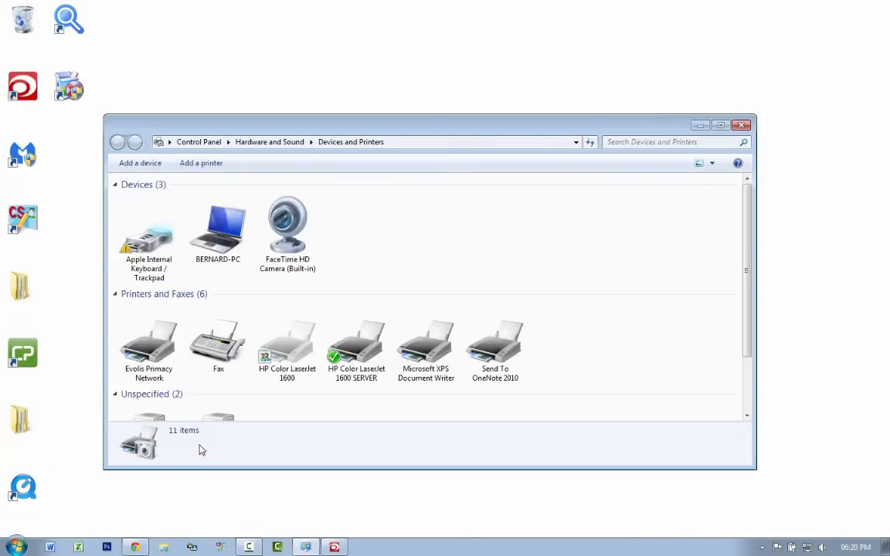
pyautogui.moveTo(257, 324)
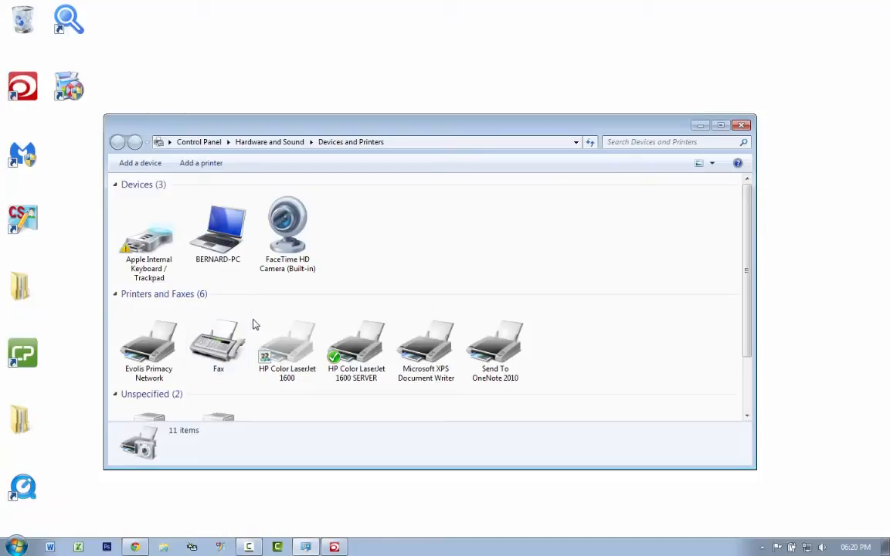
pyautogui.click(356, 343)
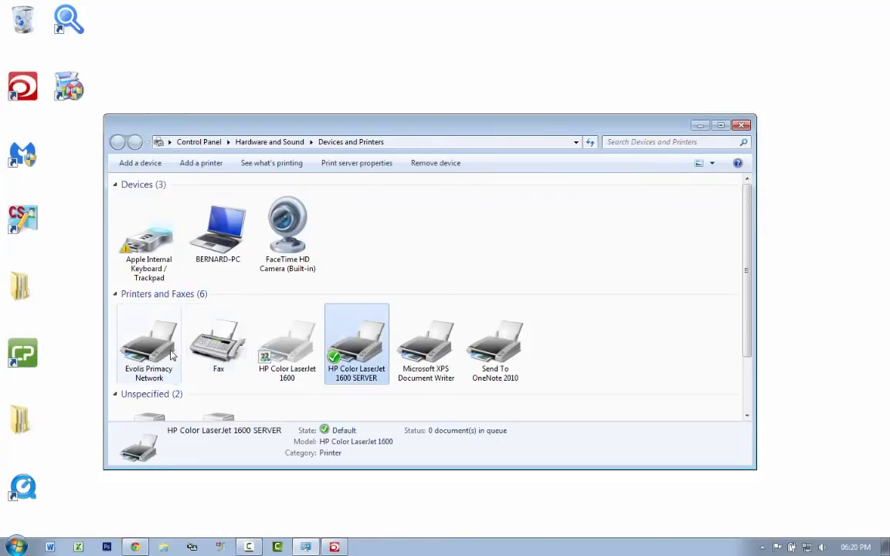
pyautogui.click(149, 340)
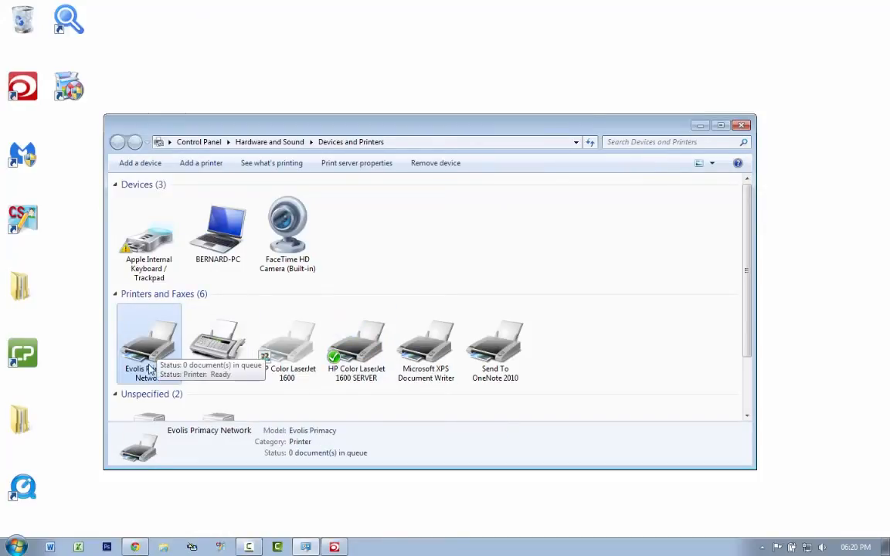
pyautogui.scroll(-3)
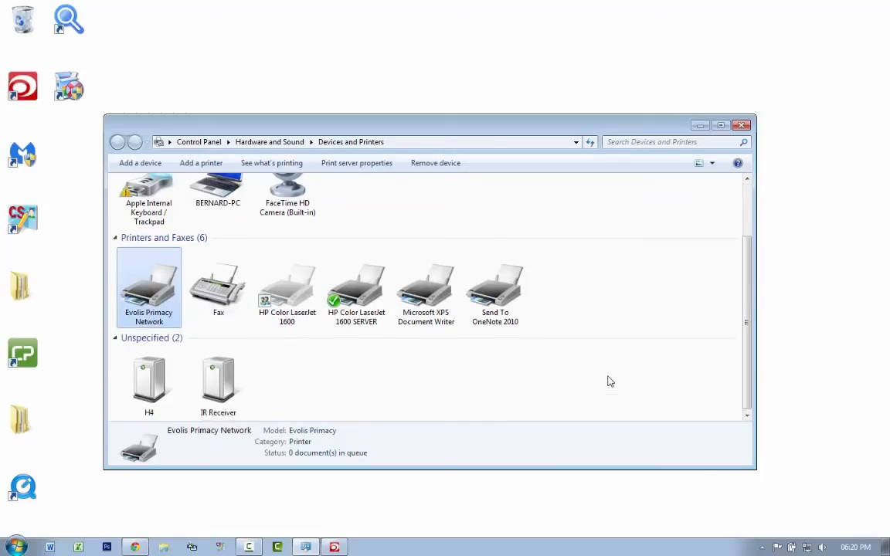
pyautogui.moveTo(699, 125)
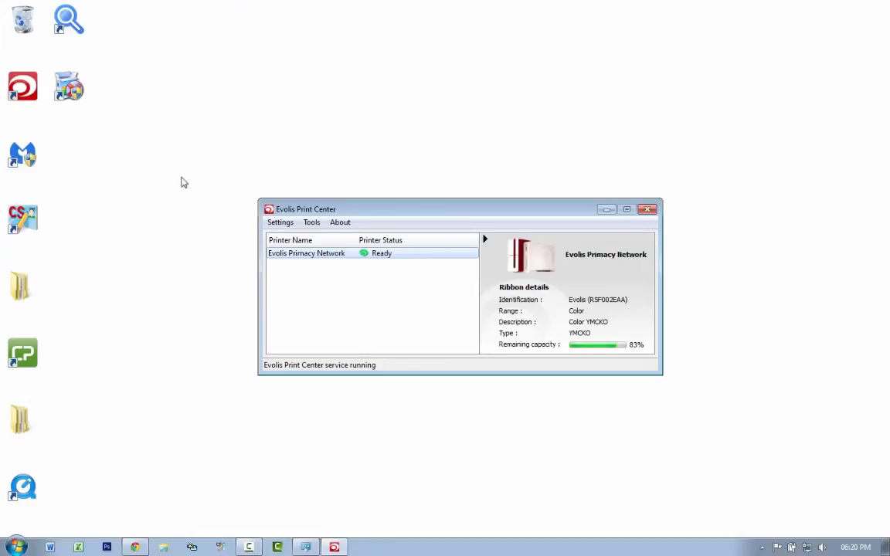
pyautogui.moveTo(195, 244)
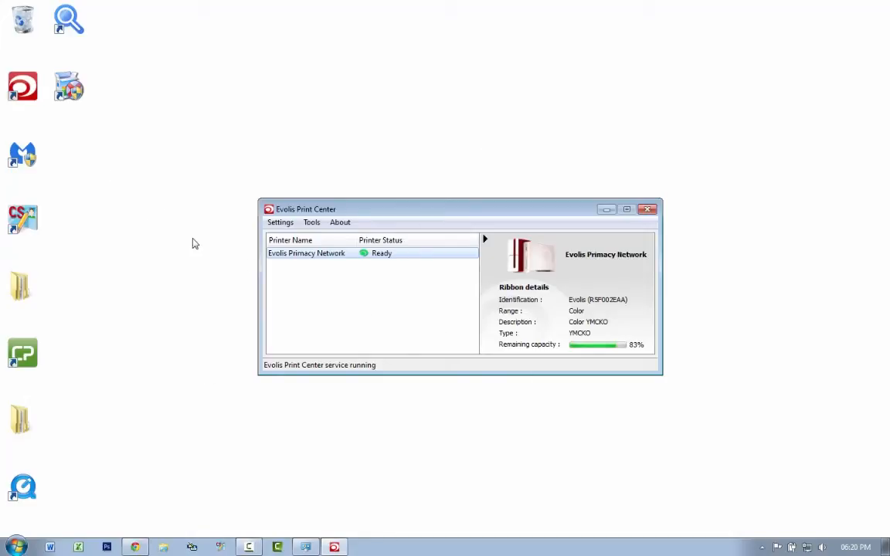
pyautogui.moveTo(322, 264)
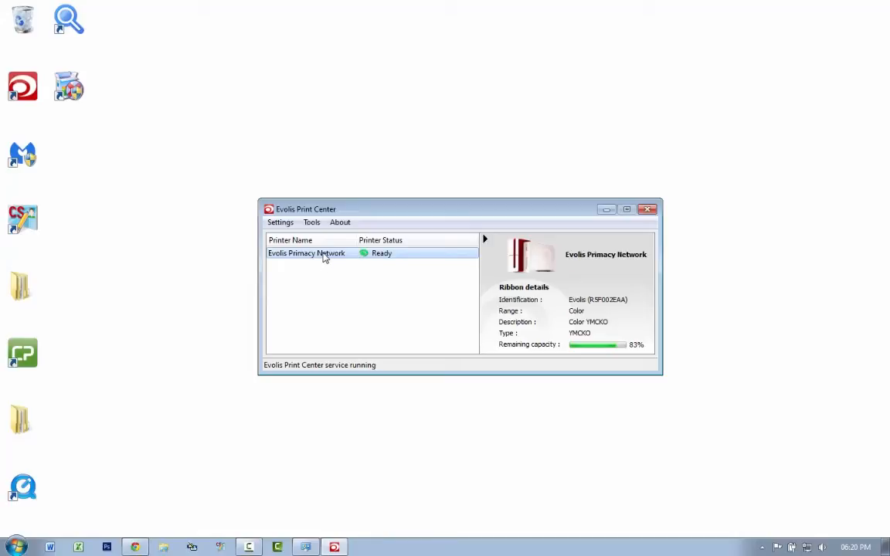
pyautogui.moveTo(322, 254)
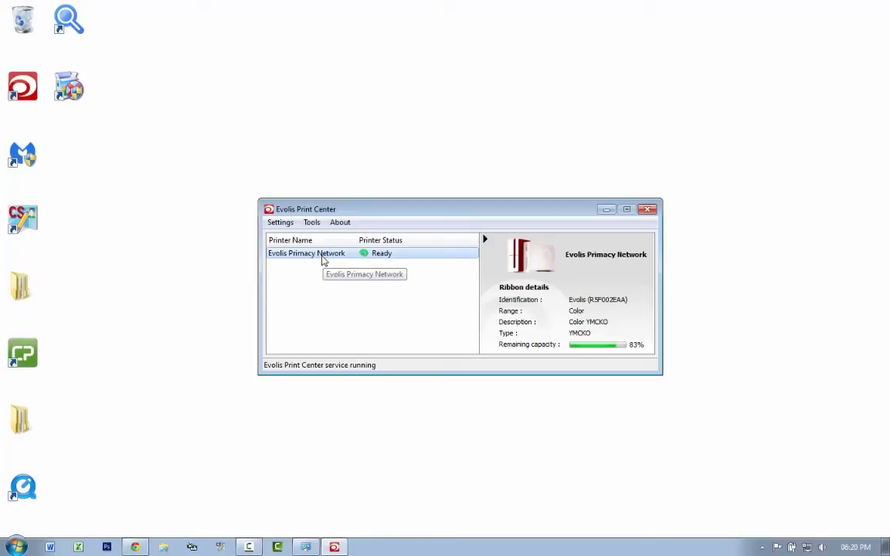
pyautogui.moveTo(377, 261)
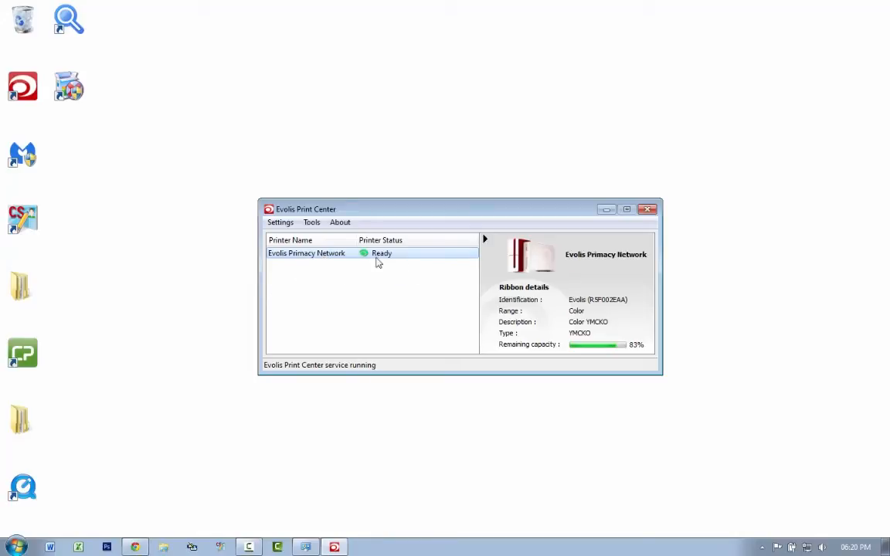
pyautogui.moveTo(320, 263)
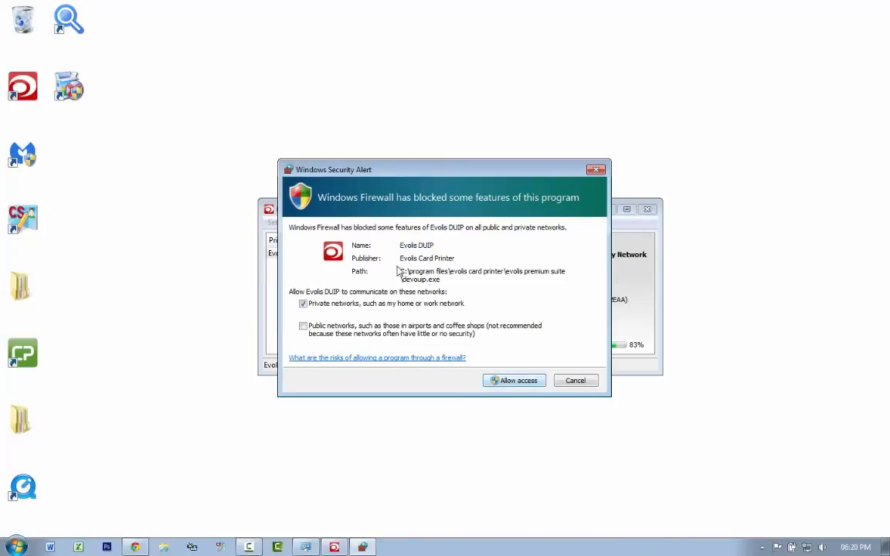
# Allow Evolis DUIP through the firewall and browse the printer's Printing and Cleaning properties
pyautogui.click(514, 381)
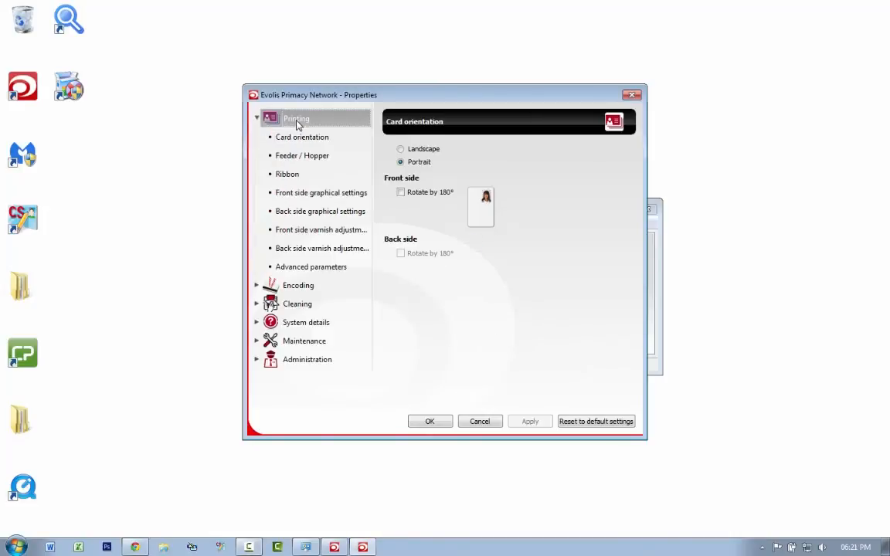
pyautogui.click(256, 118)
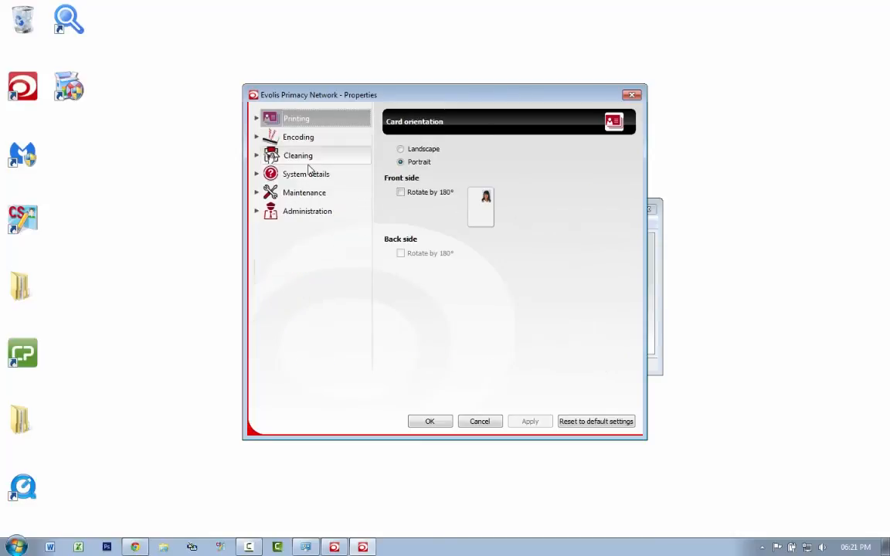
pyautogui.click(298, 155)
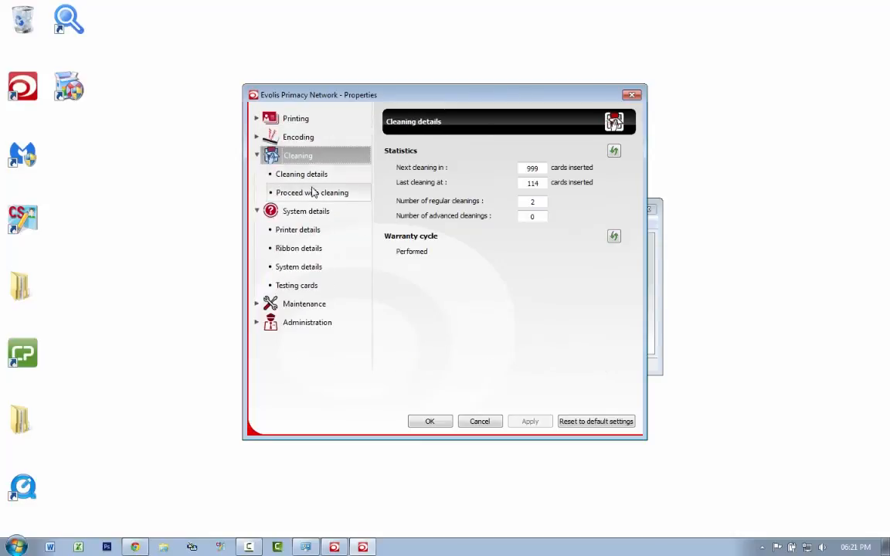
pyautogui.click(257, 155)
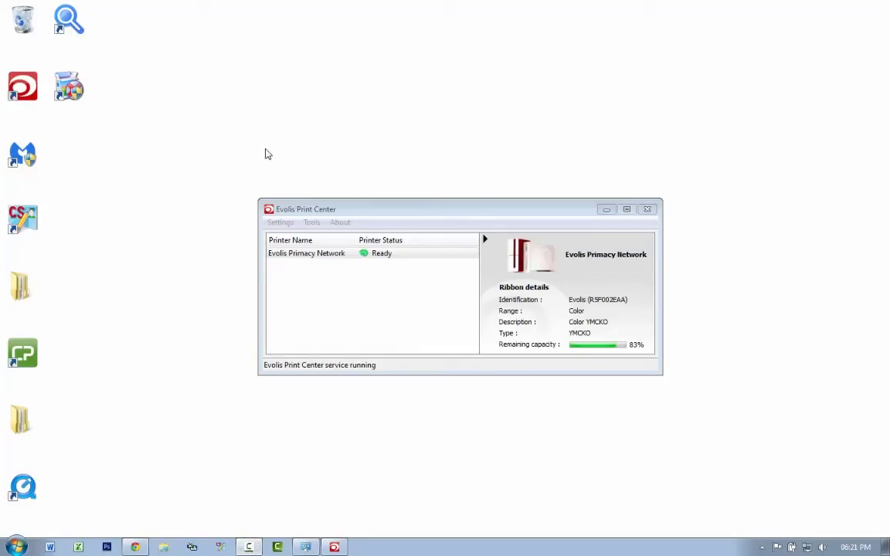
pyautogui.moveTo(445, 231)
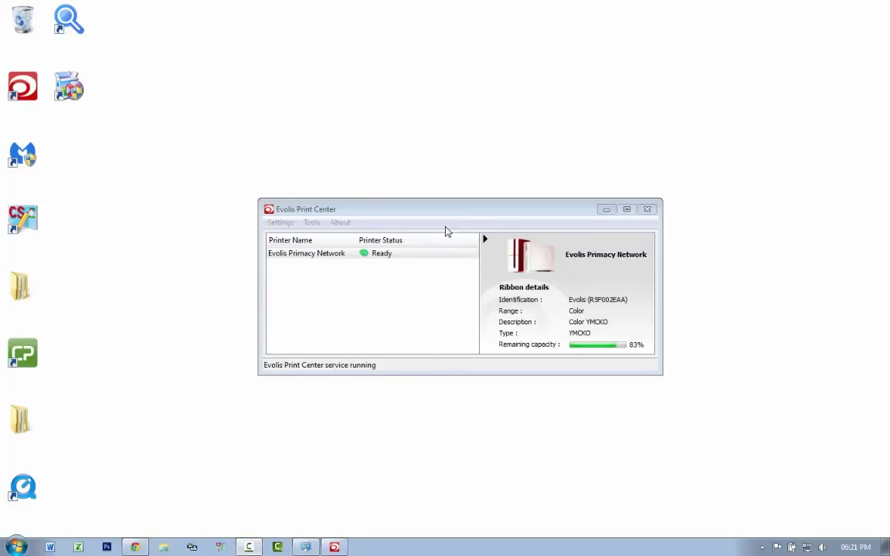
pyautogui.moveTo(387, 390)
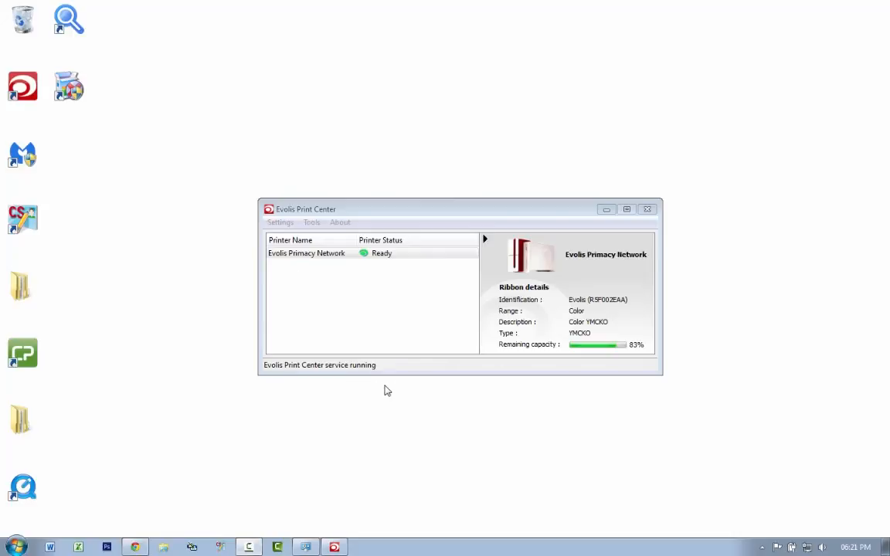
pyautogui.moveTo(198, 282)
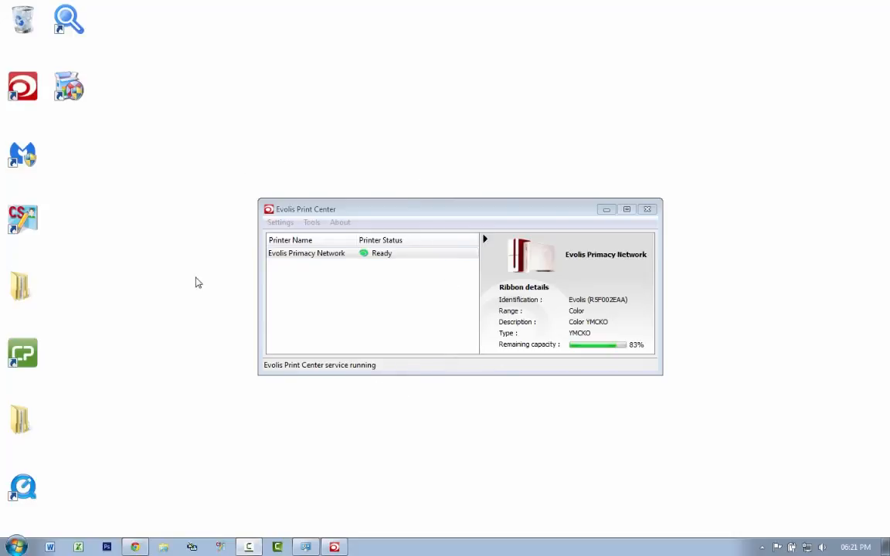
pyautogui.moveTo(434, 369)
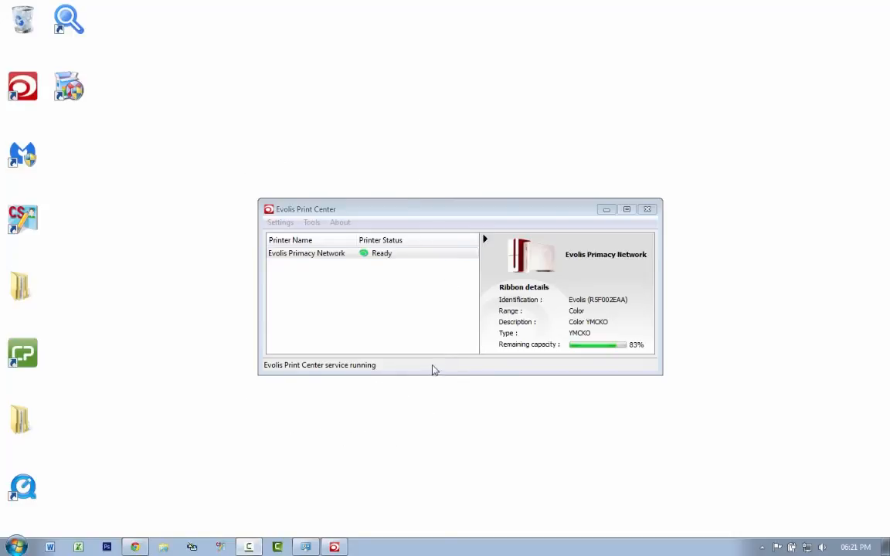
pyautogui.moveTo(224, 379)
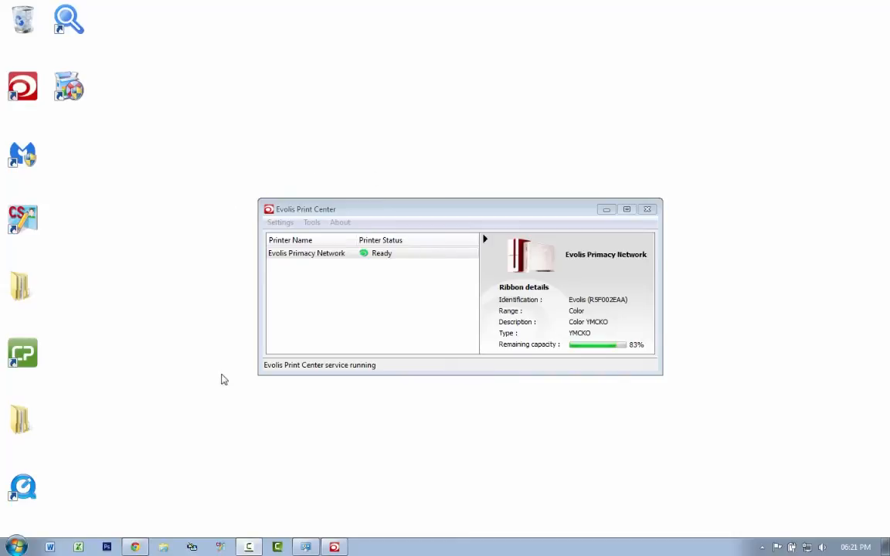
pyautogui.moveTo(437, 177)
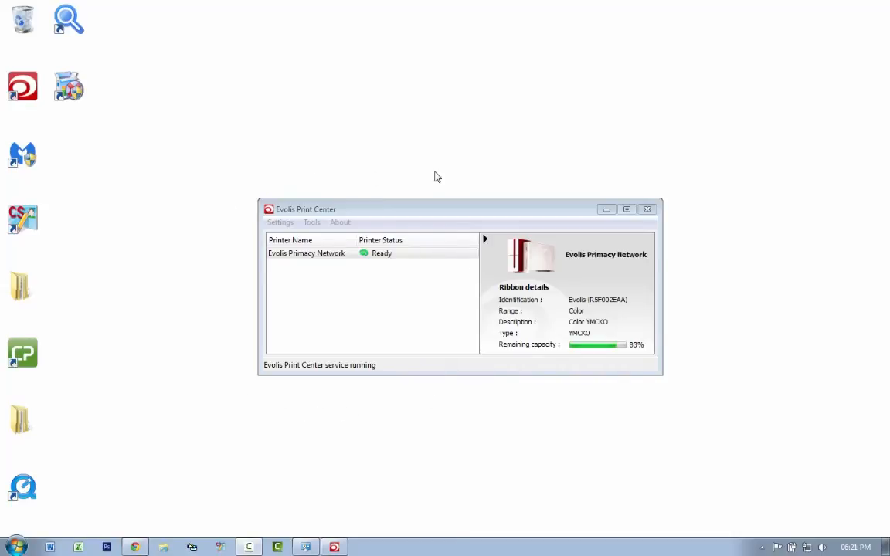
pyautogui.moveTo(256, 370)
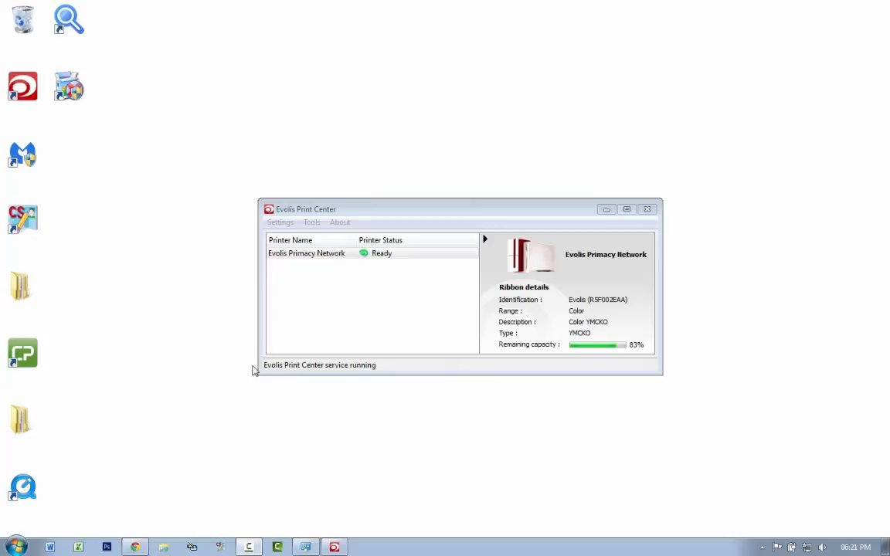
pyautogui.moveTo(397, 290)
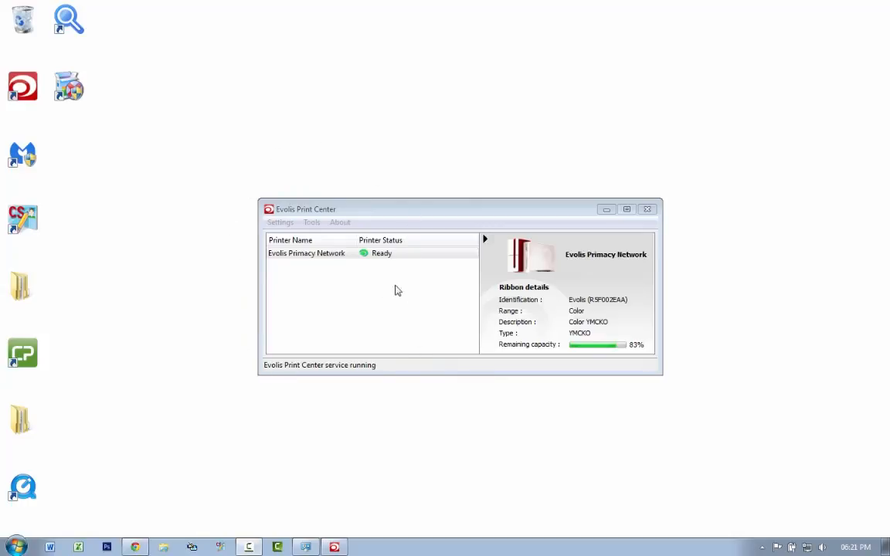
pyautogui.click(310, 223)
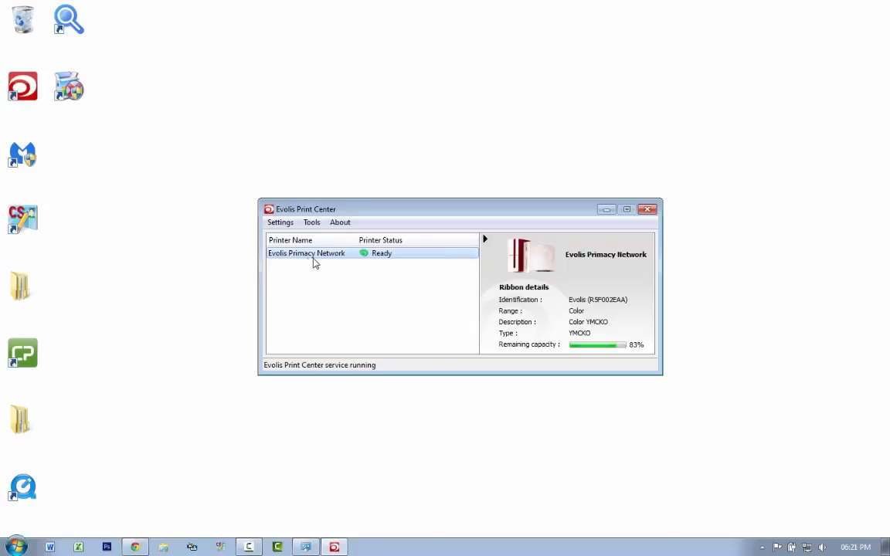
pyautogui.moveTo(390, 260)
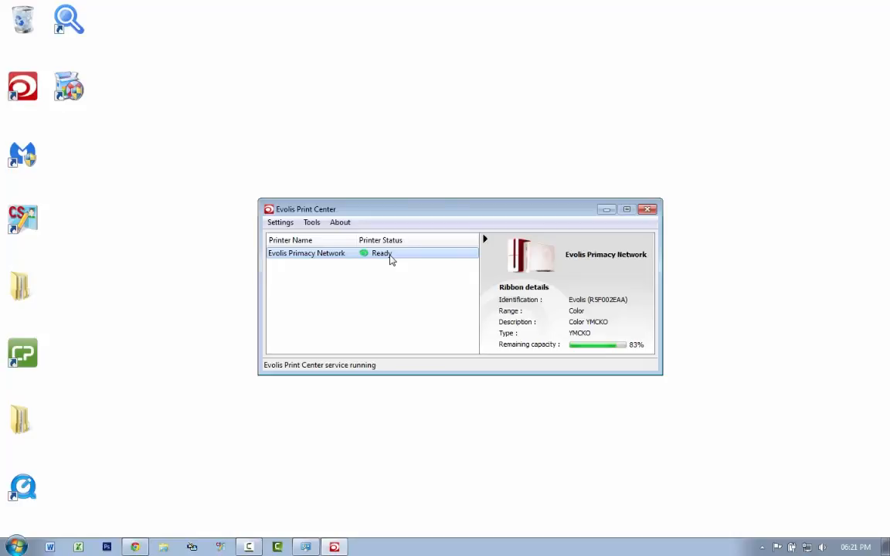
pyautogui.moveTo(423, 267)
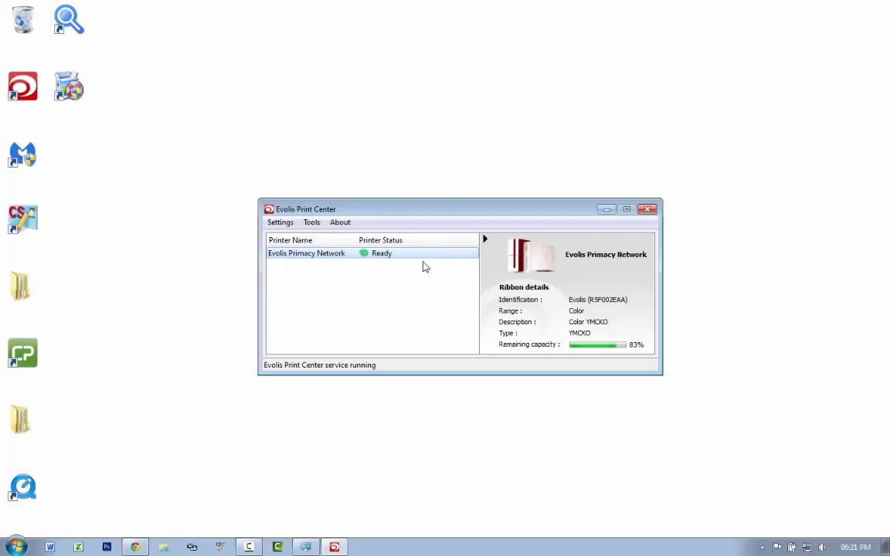
pyautogui.moveTo(336, 275)
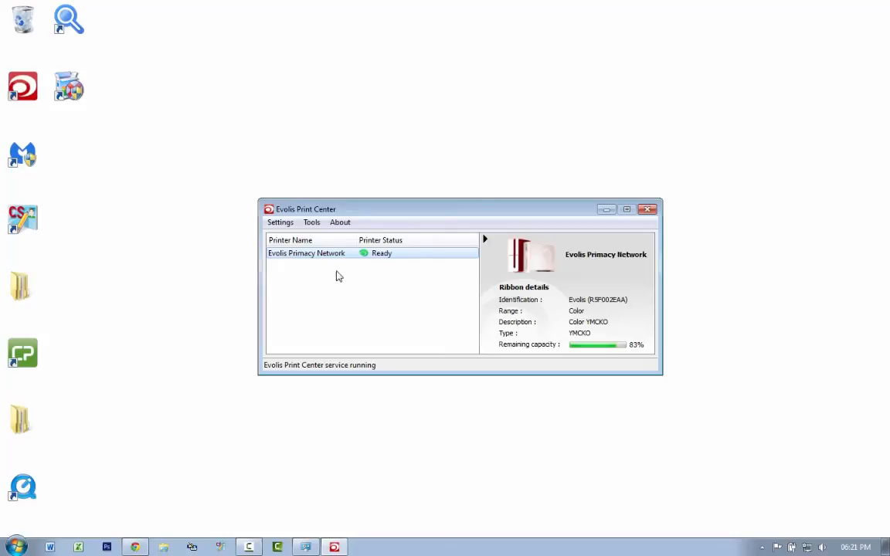
pyautogui.moveTo(331, 272)
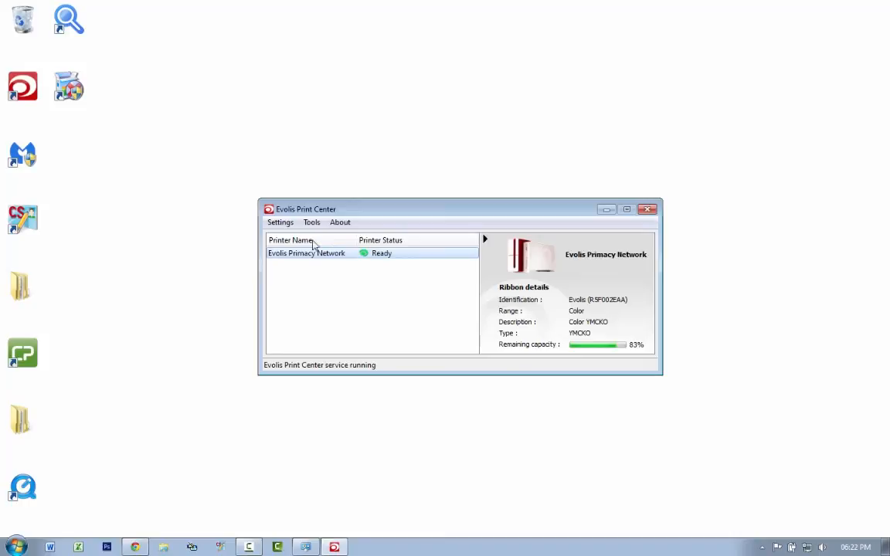
pyautogui.moveTo(363, 303)
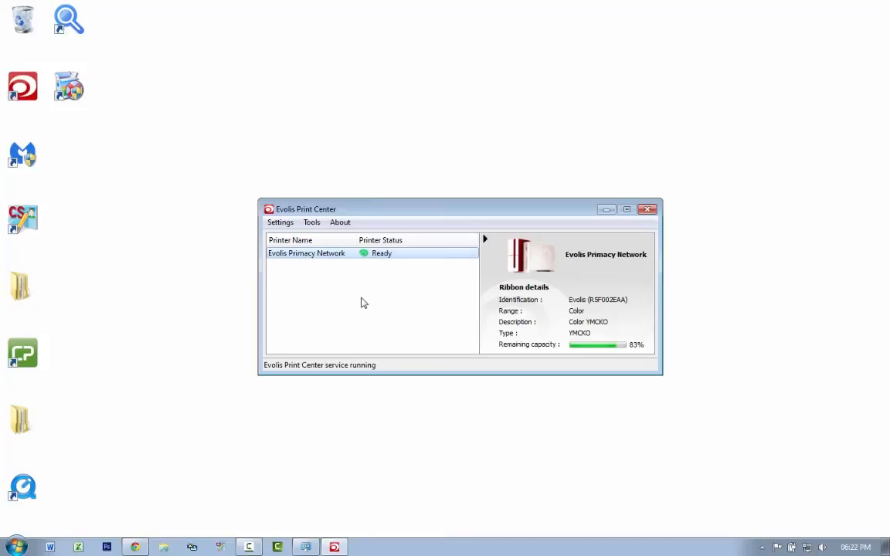
pyautogui.click(312, 223)
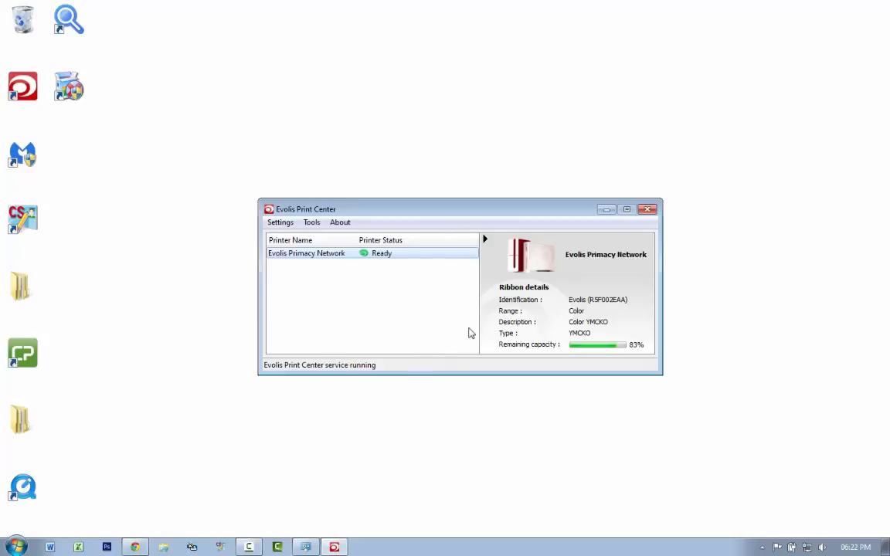
pyautogui.moveTo(385, 333)
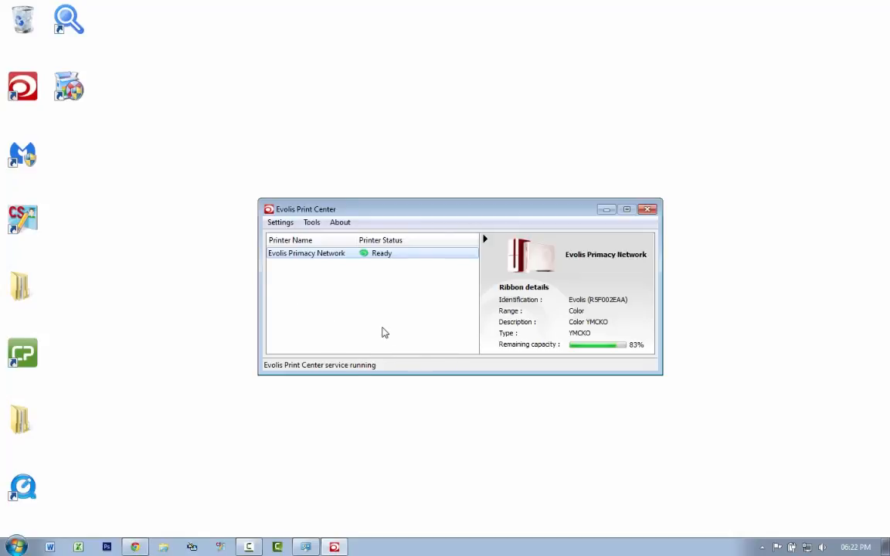
pyautogui.moveTo(335, 547)
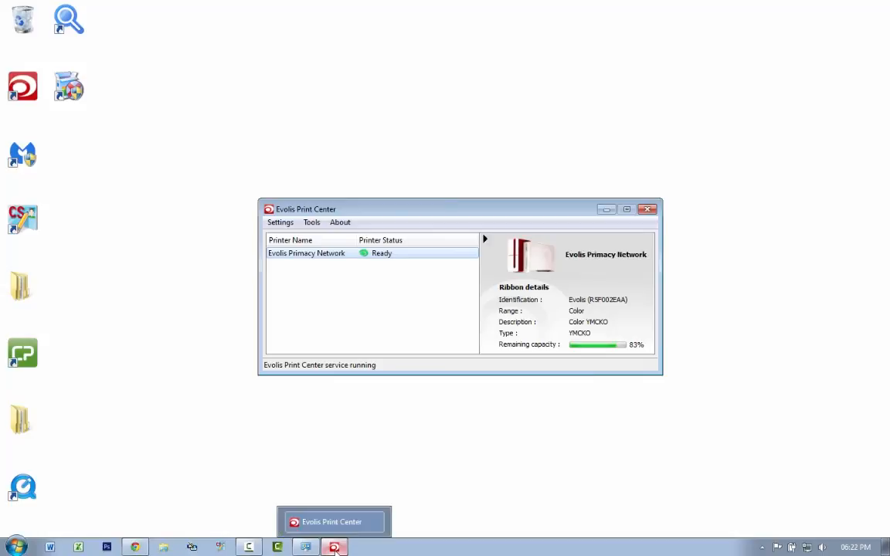